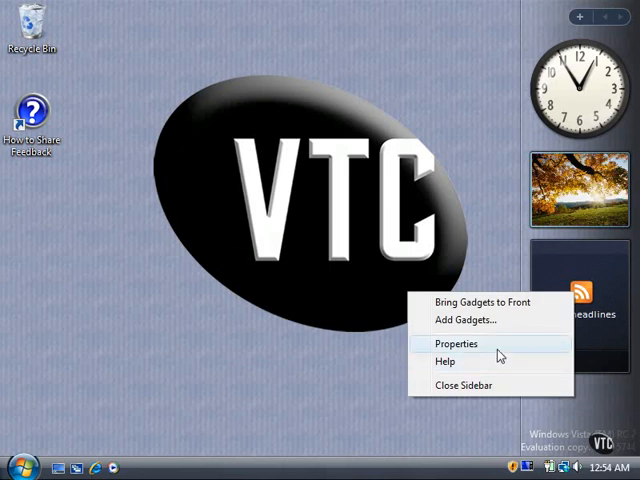
Open Properties from the Sidebar's right-click menu.
left_click(455, 343)
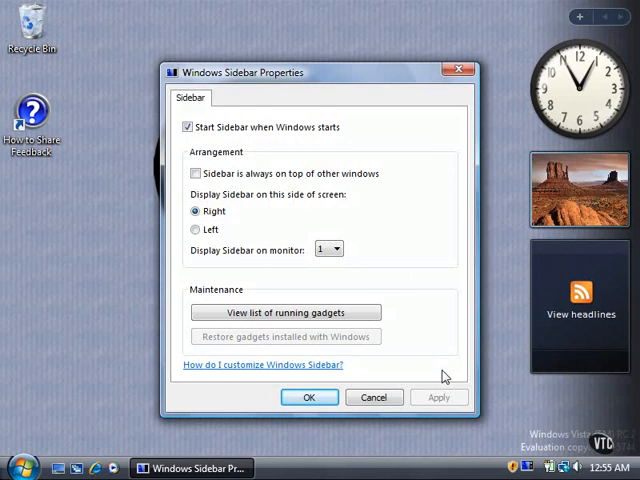
mouse_move(375, 397)
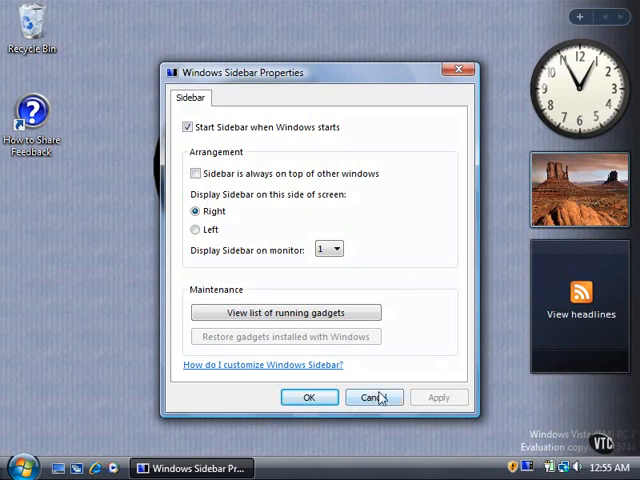
Cancel the Windows Sidebar Properties dialog, leaving all settings unchanged.
left_click(373, 397)
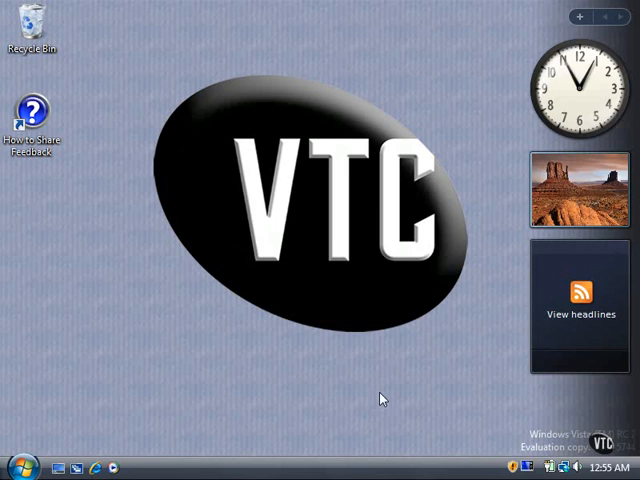